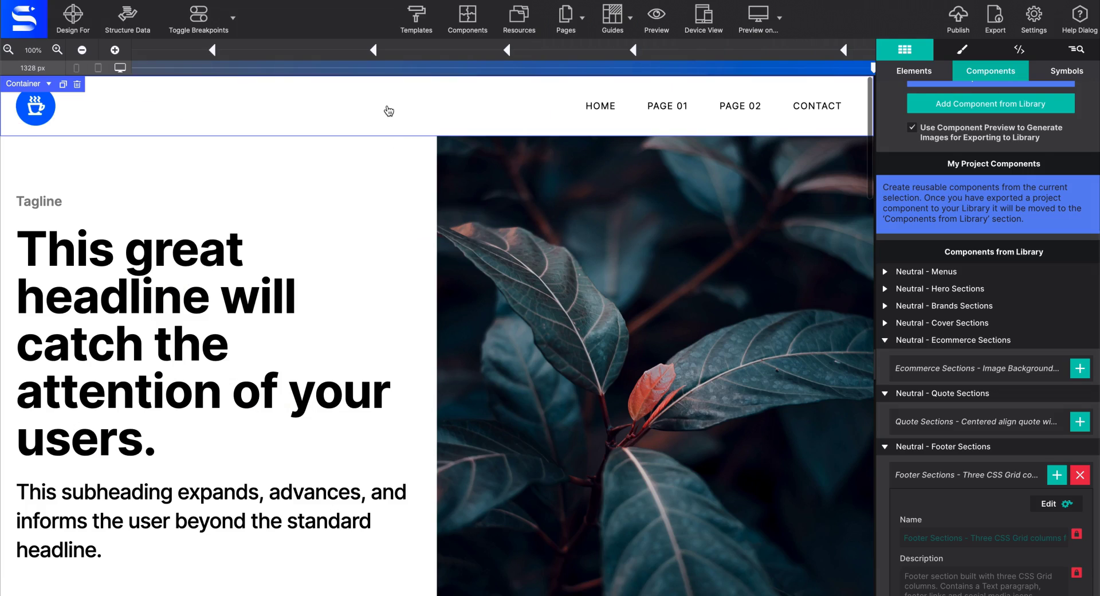
Step: Filter the template gallery to Frameworkless templates and start a blank project
{"action": "scroll", "scroll_direction": "down", "scroll_amount": 3}
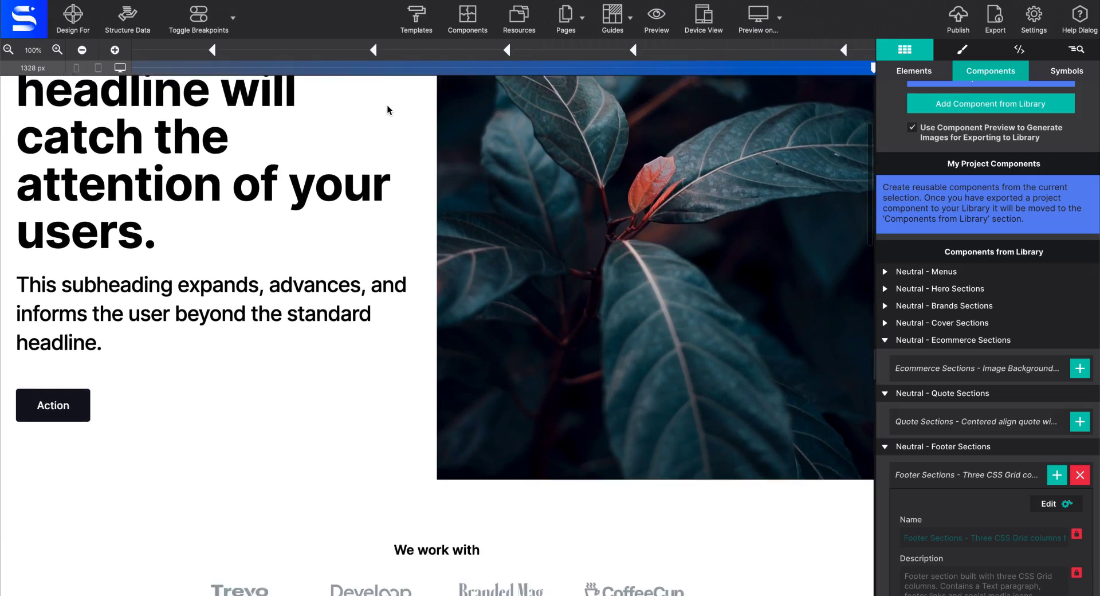
{"action": "scroll", "scroll_direction": "down", "scroll_amount": 3}
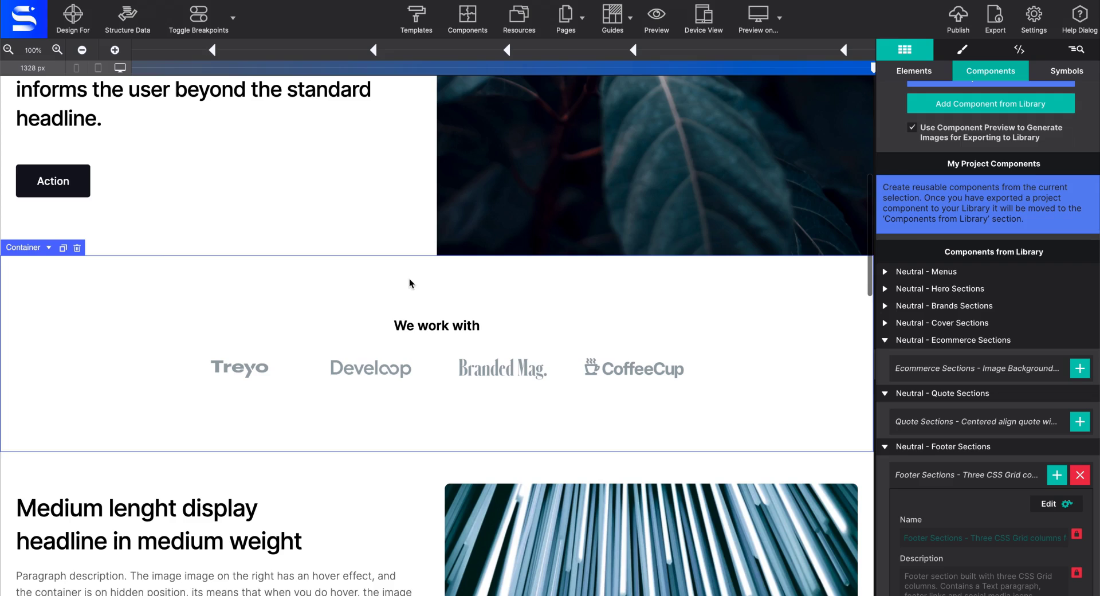
{"action": "scroll", "scroll_direction": "down", "scroll_amount": 3}
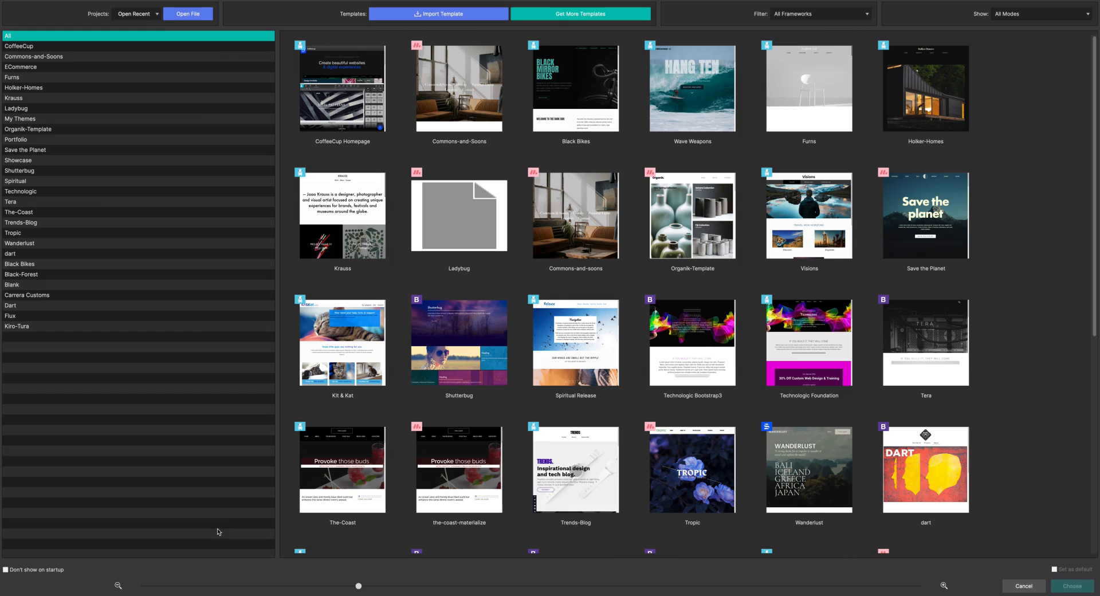
{"action": "mouse_move", "coordinate": [373, 436]}
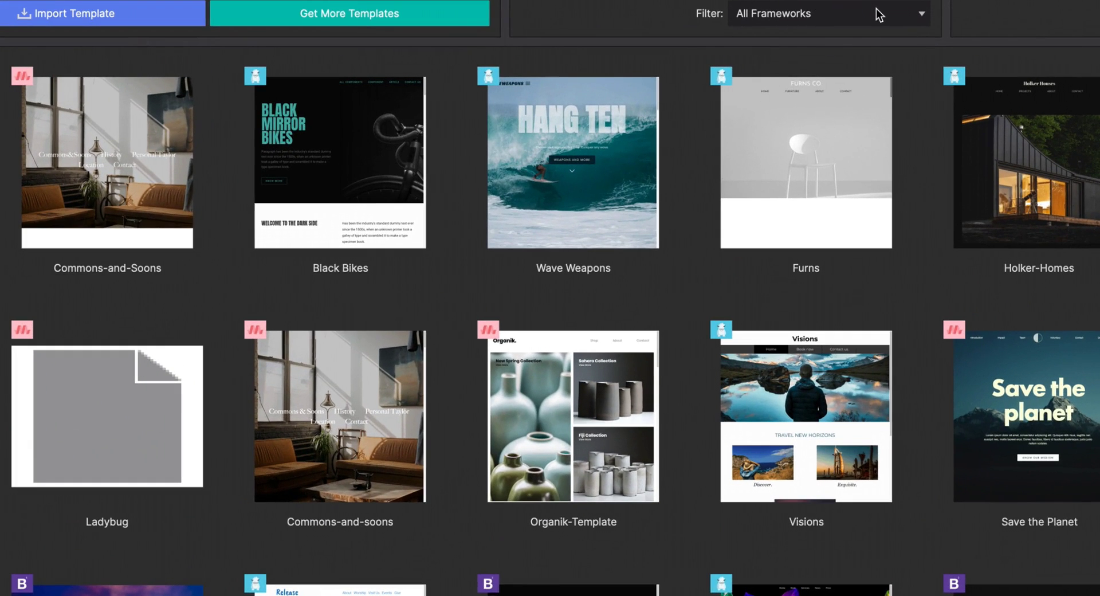
{"action": "left_click", "coordinate": [829, 13]}
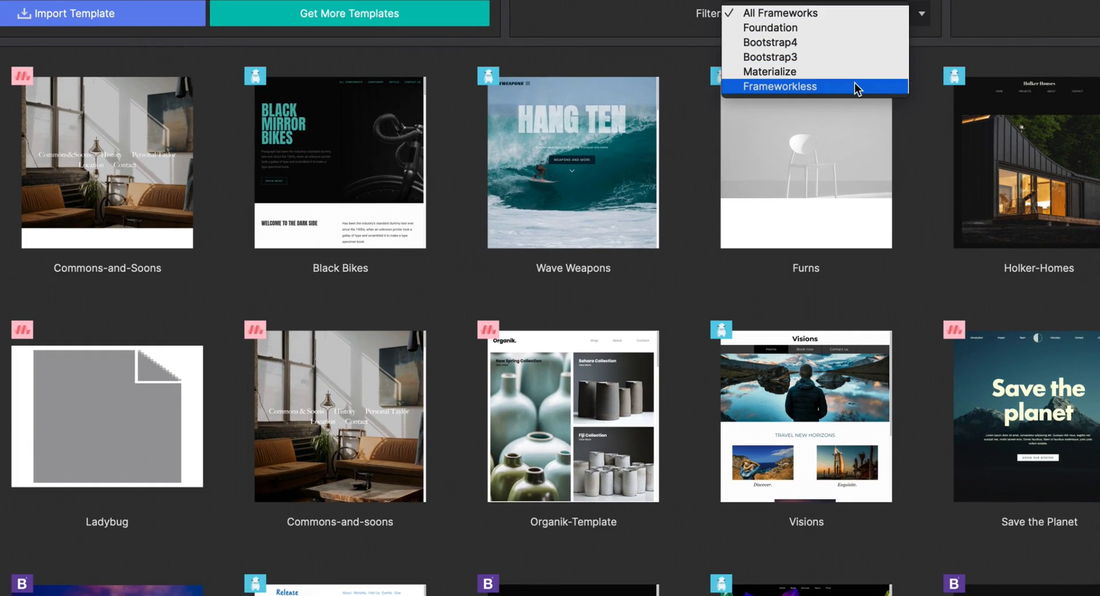
{"action": "left_click", "coordinate": [779, 87]}
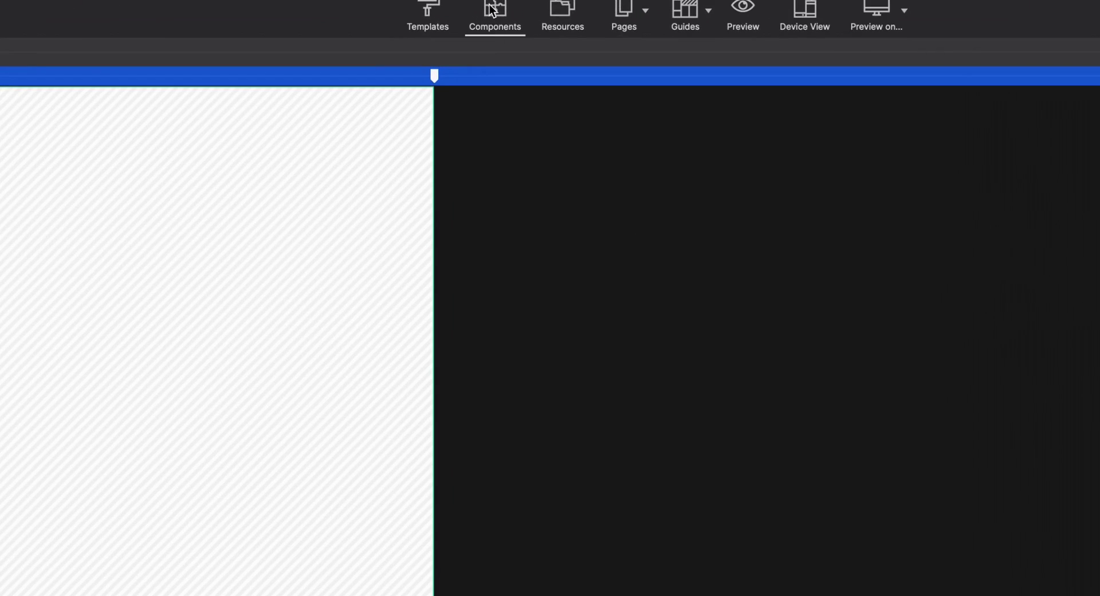
Step: Import every Neutral component file from the frameworkless folder into the library
{"action": "left_click", "coordinate": [494, 13]}
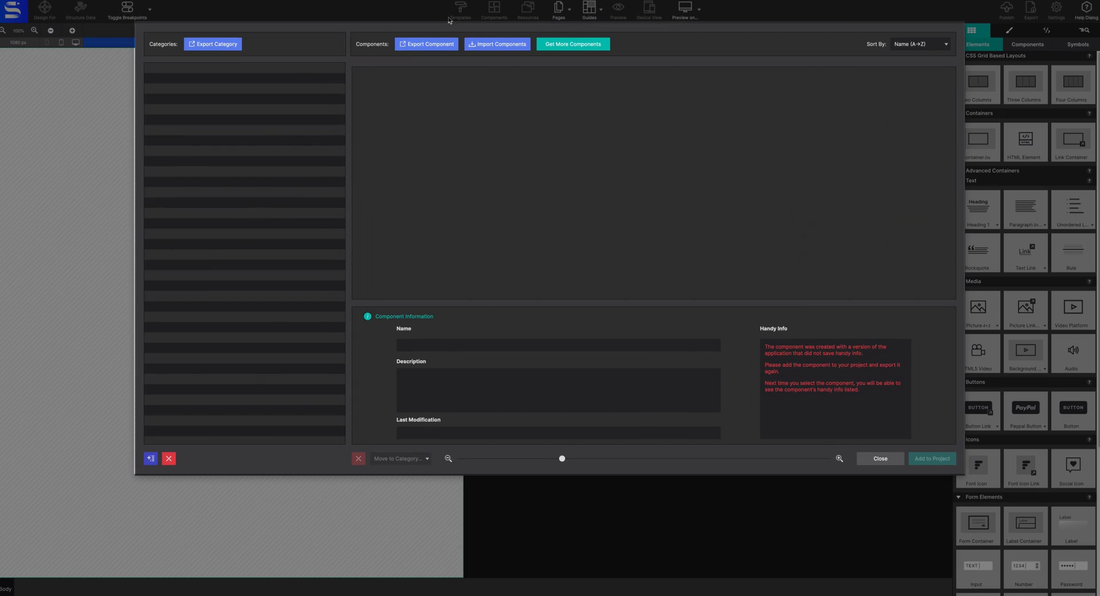
{"action": "mouse_move", "coordinate": [515, 49]}
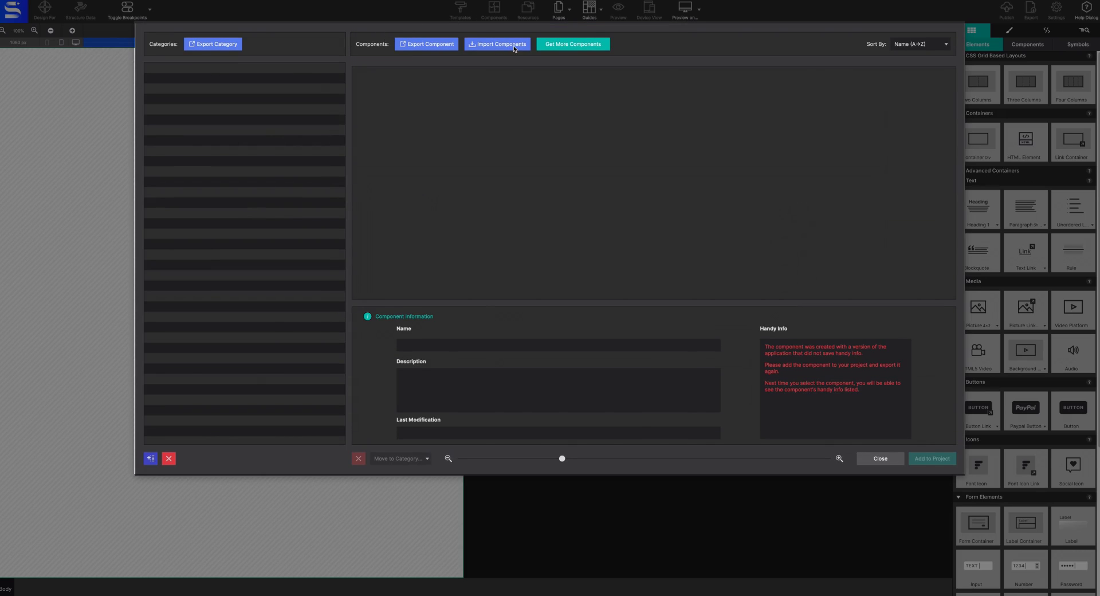
{"action": "left_click", "coordinate": [497, 44]}
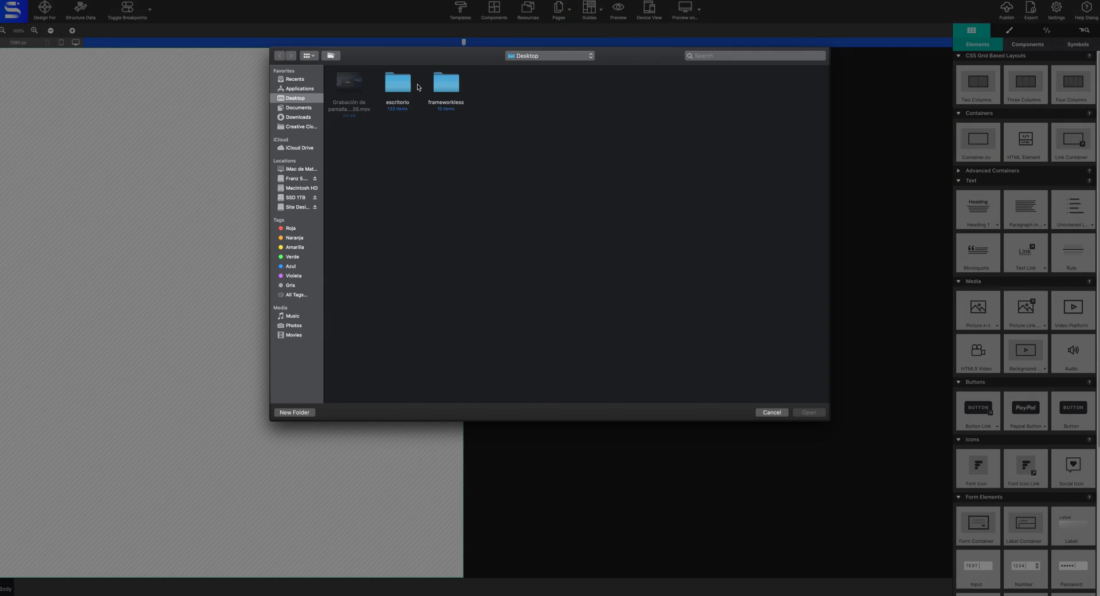
{"action": "double_click", "coordinate": [446, 82]}
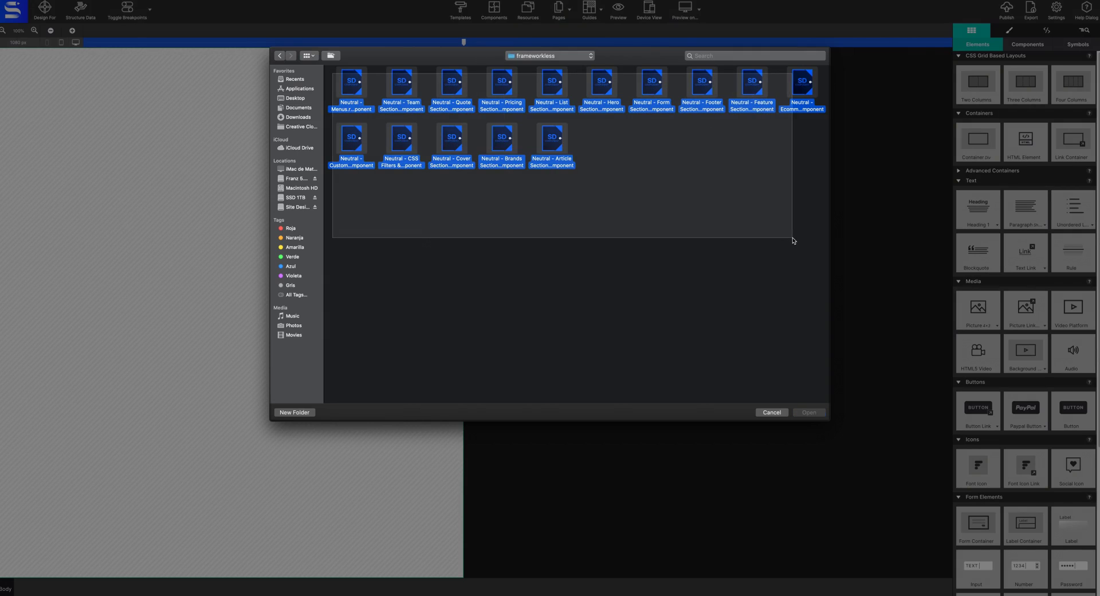
{"action": "left_click", "coordinate": [772, 412]}
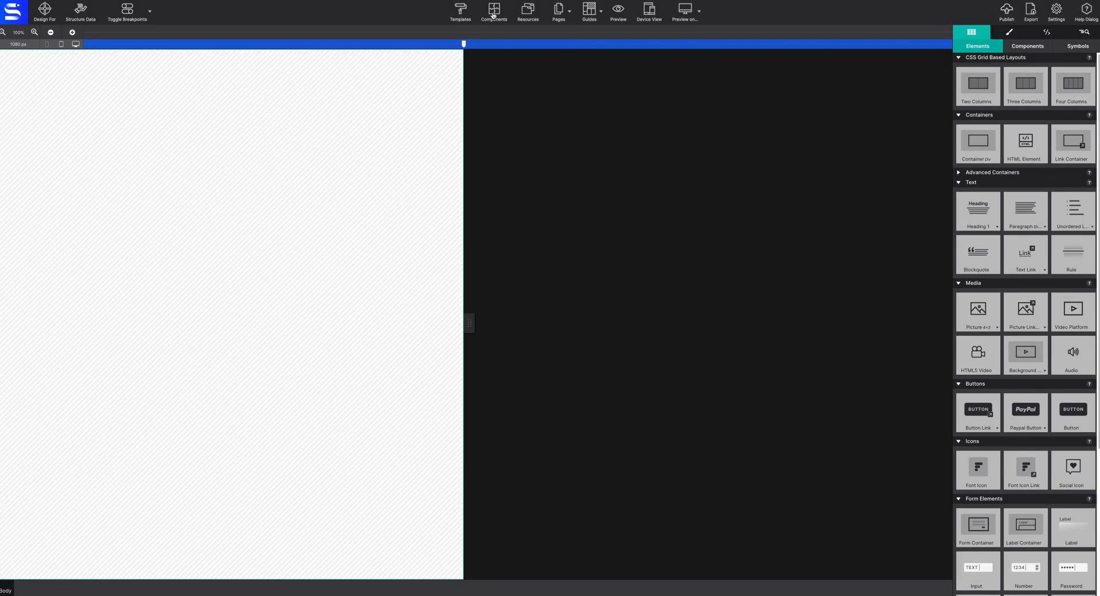
{"action": "left_click", "coordinate": [493, 9]}
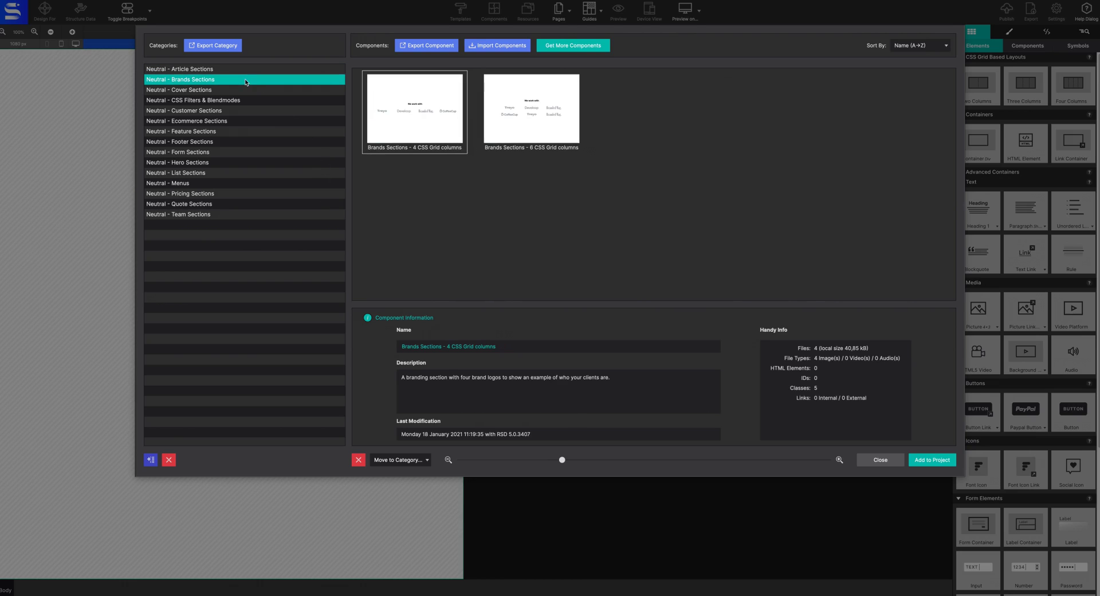
{"action": "left_click", "coordinate": [179, 90]}
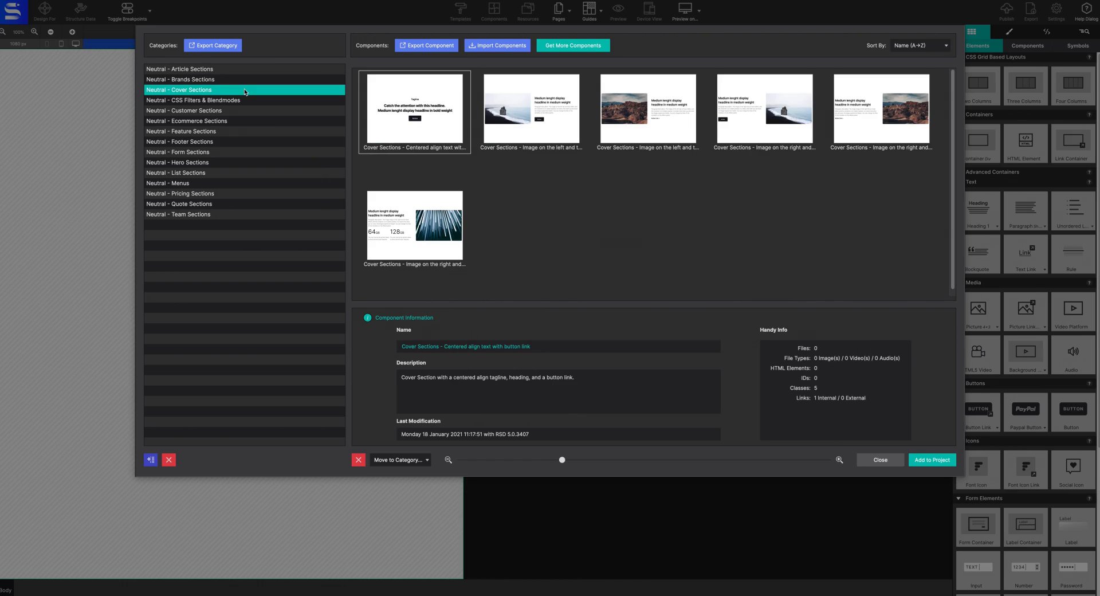
{"action": "left_click", "coordinate": [178, 164]}
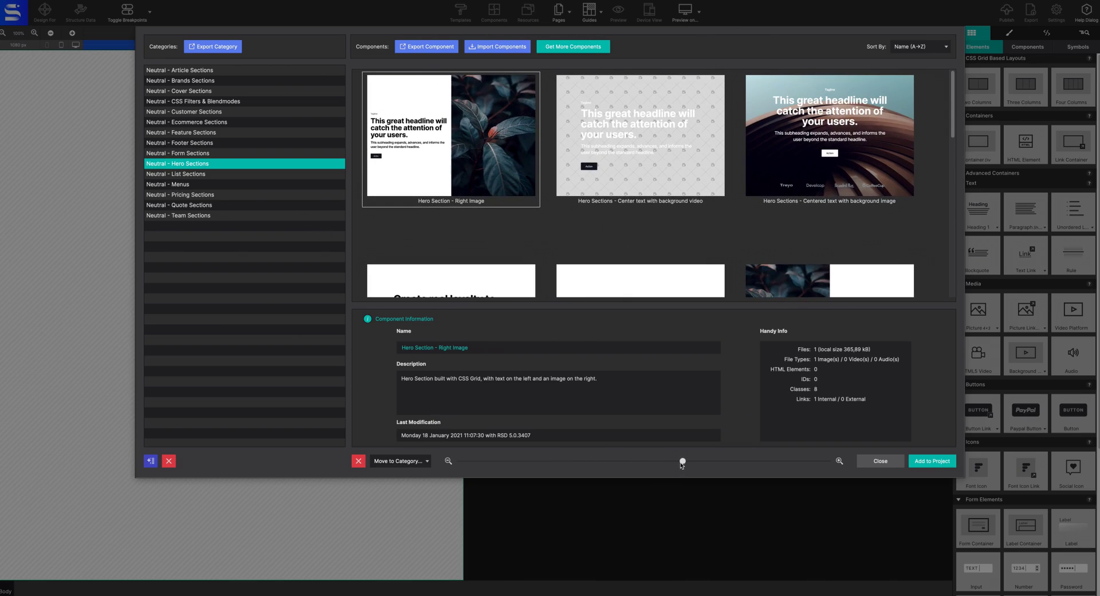
{"action": "mouse_move", "coordinate": [778, 352]}
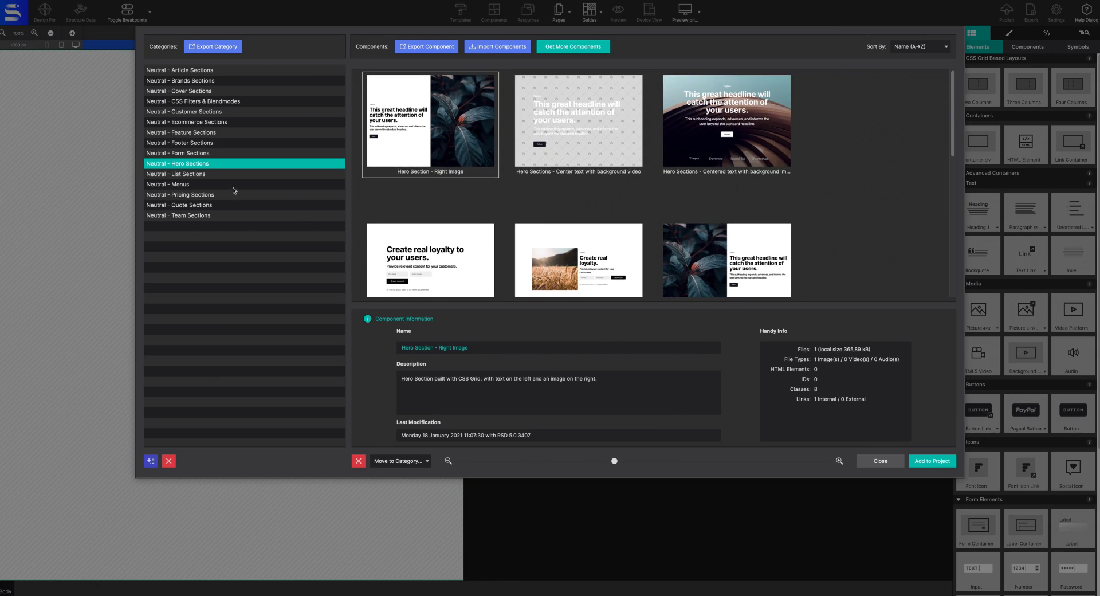
{"action": "left_click", "coordinate": [169, 184]}
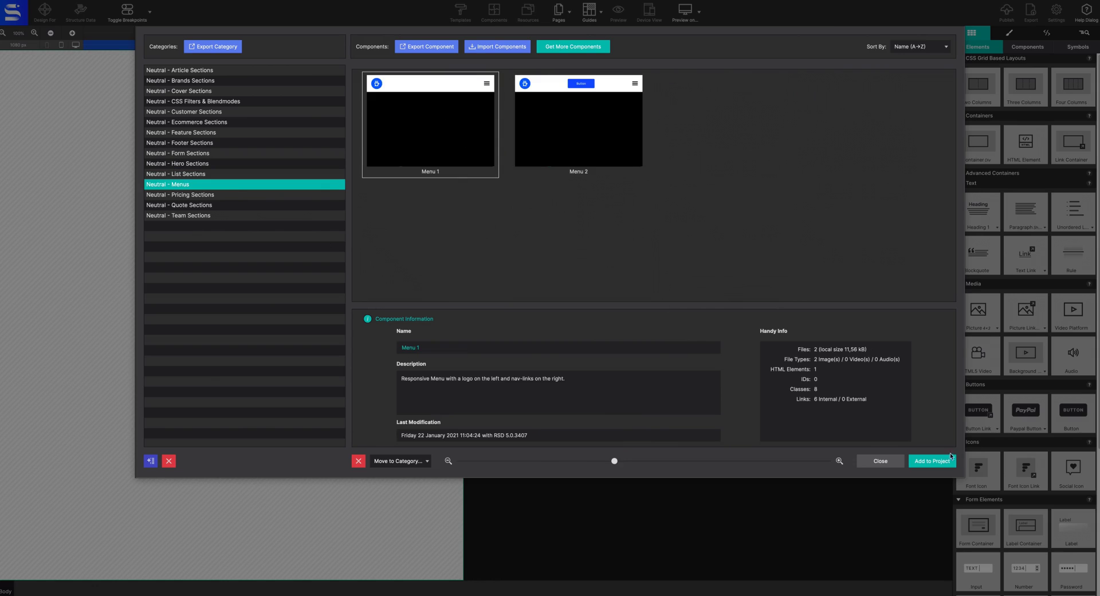
{"action": "left_click", "coordinate": [879, 462]}
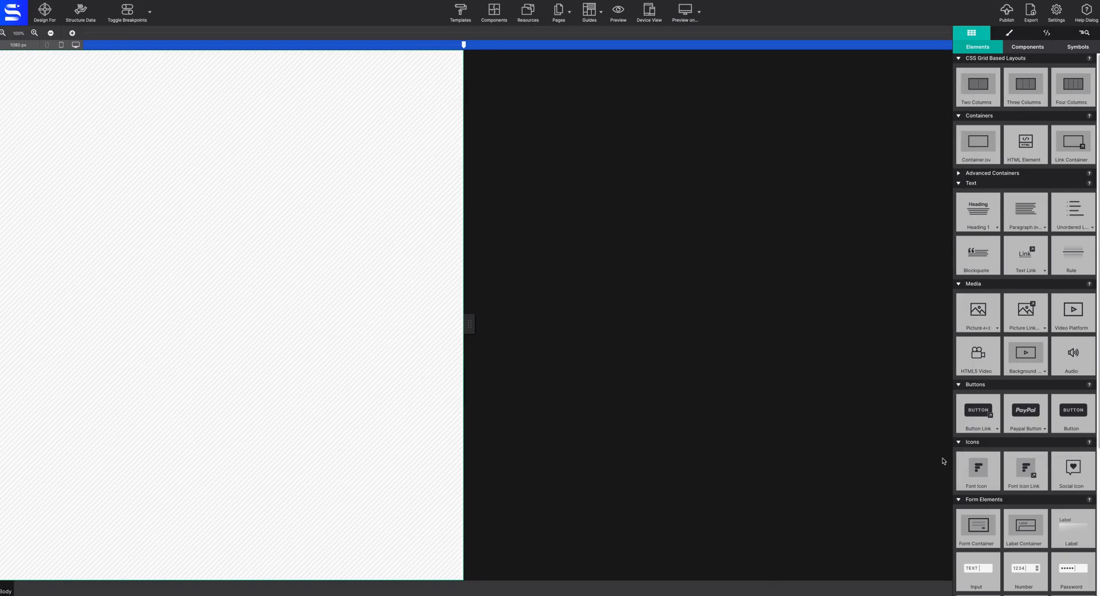
Step: Add Menu 1 from Neutral - Menus to the project
{"action": "left_click", "coordinate": [1027, 47]}
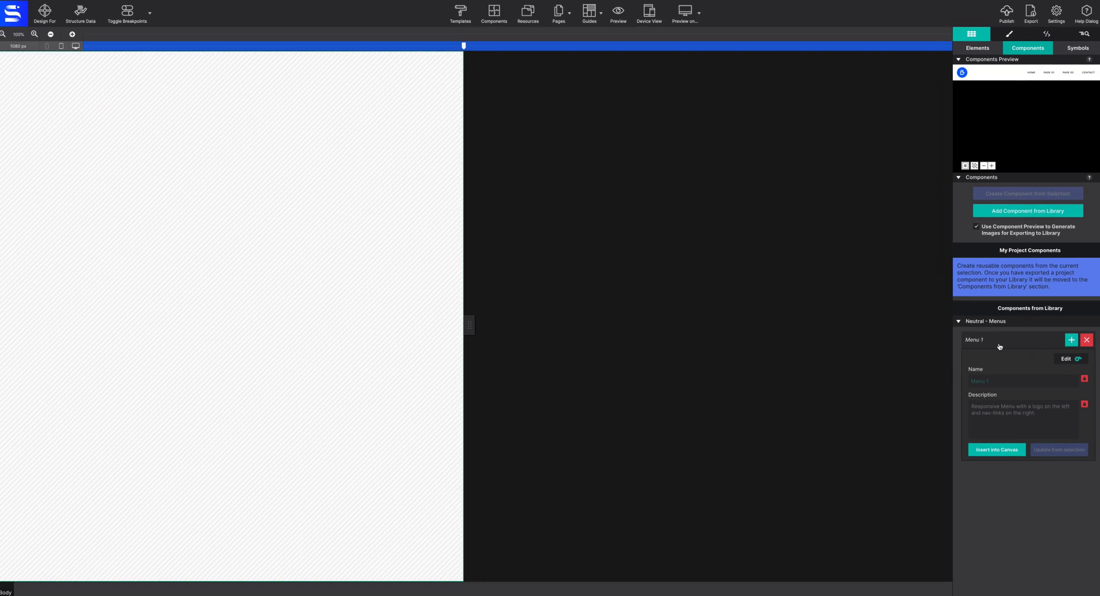
{"action": "mouse_move", "coordinate": [1002, 345]}
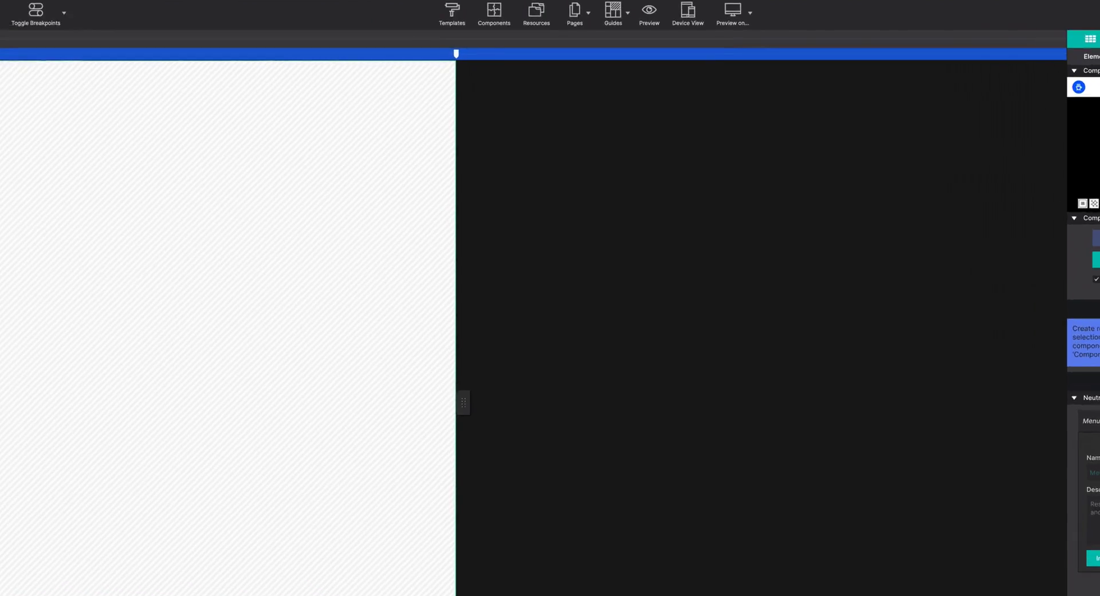
Step: Add the right-image Neutral hero section to the project
{"action": "left_click", "coordinate": [494, 14]}
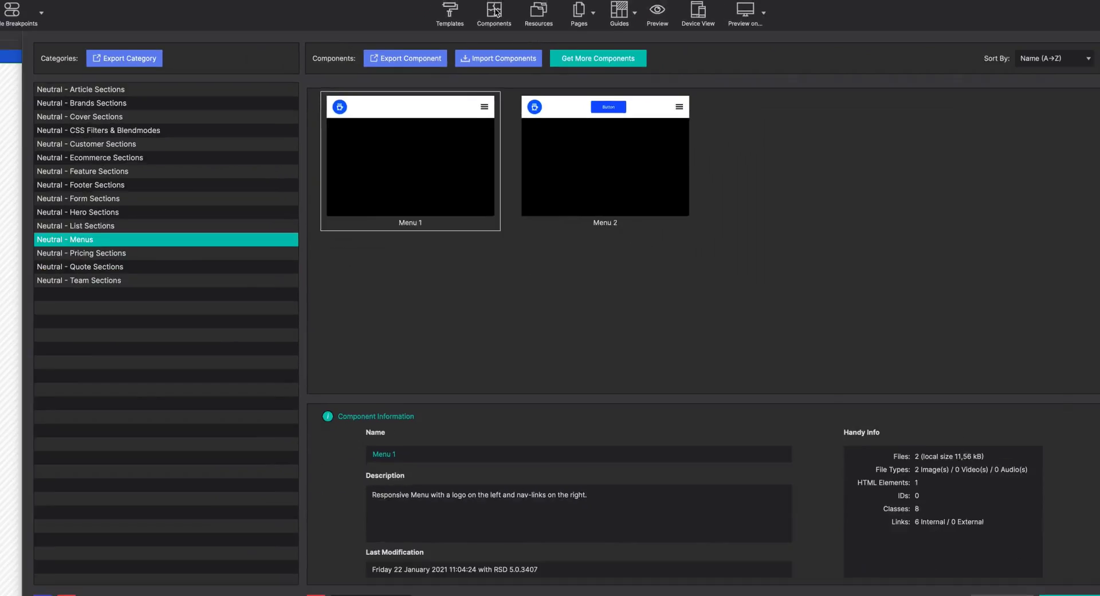
{"action": "left_click", "coordinate": [78, 212]}
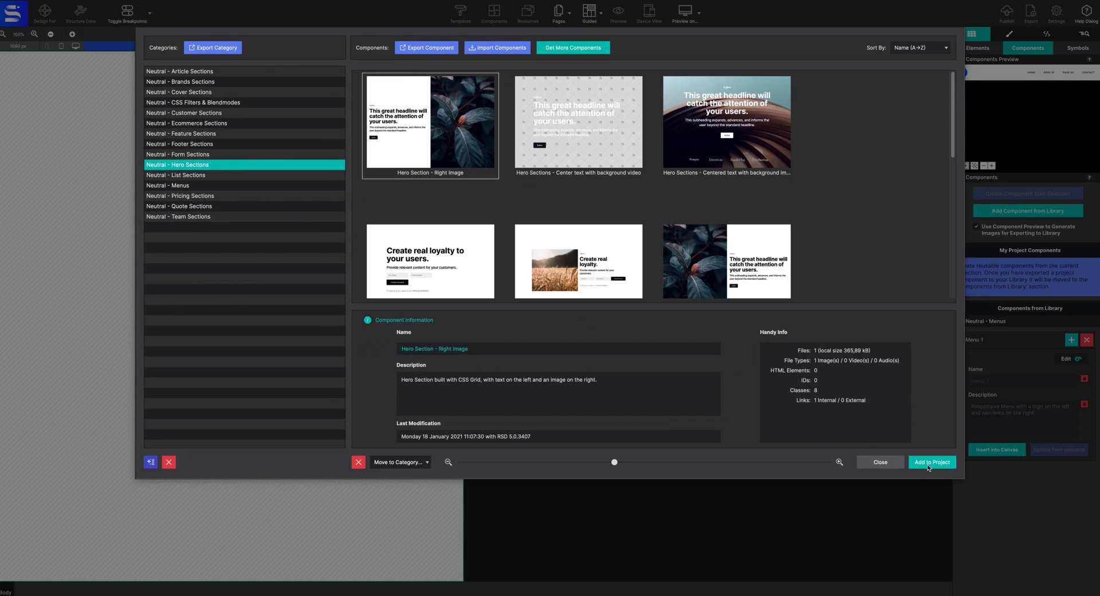
{"action": "left_click", "coordinate": [933, 462]}
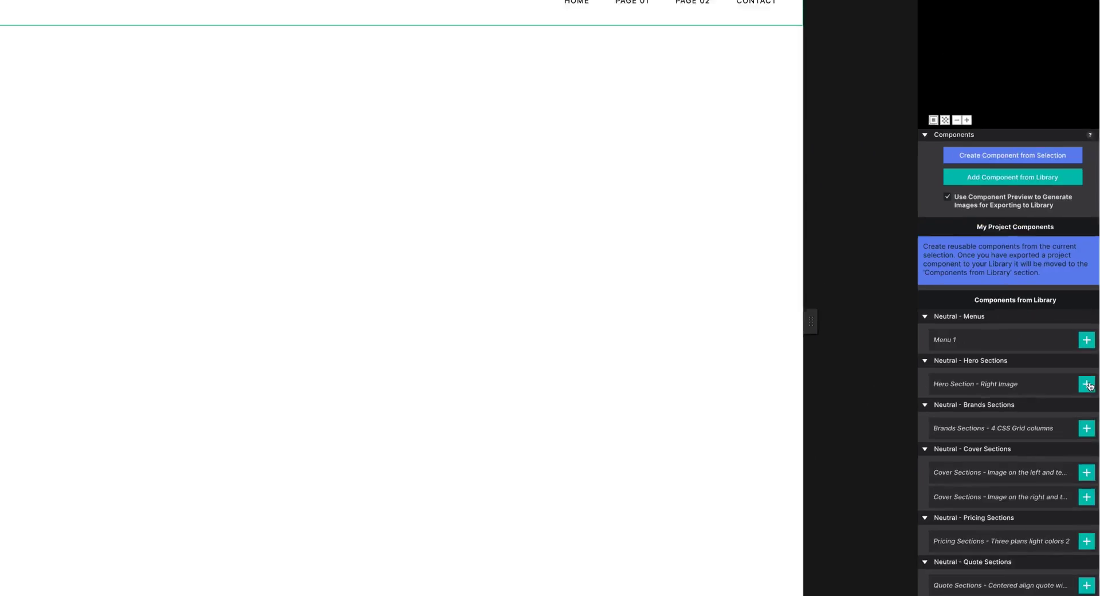
Step: Insert the hero, cover and three-plan pricing sections into the page
{"action": "left_click", "coordinate": [1087, 384]}
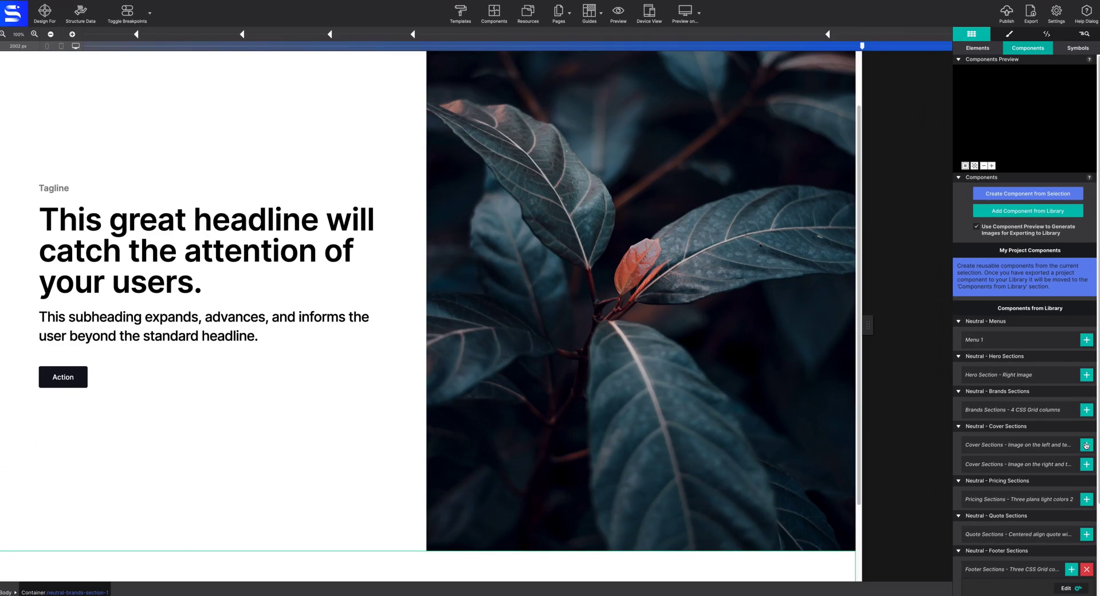
{"action": "left_click", "coordinate": [1087, 499]}
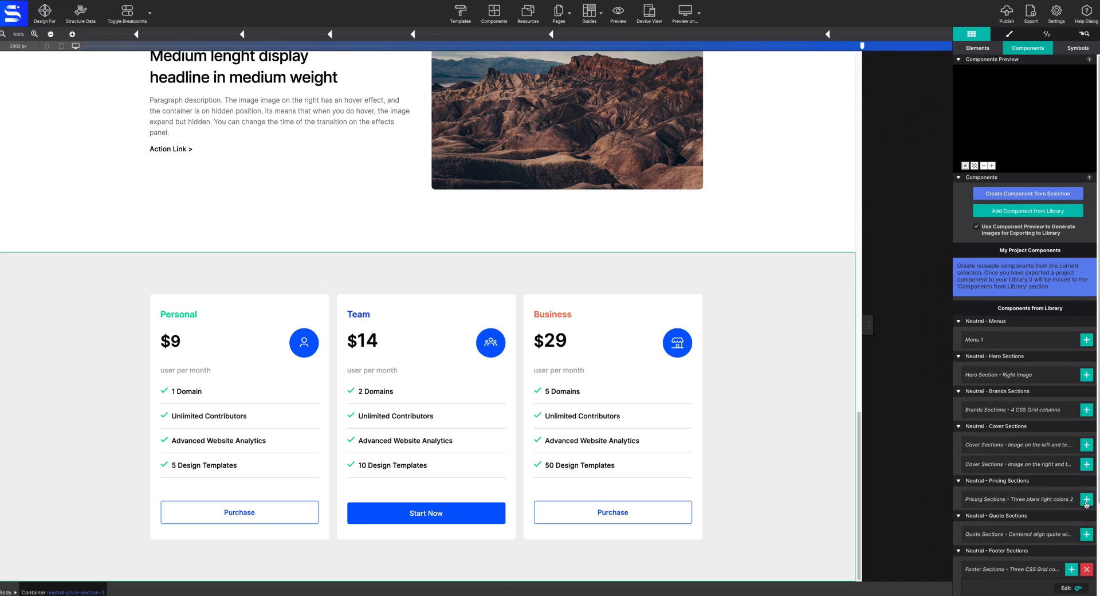
{"action": "left_click", "coordinate": [1086, 568]}
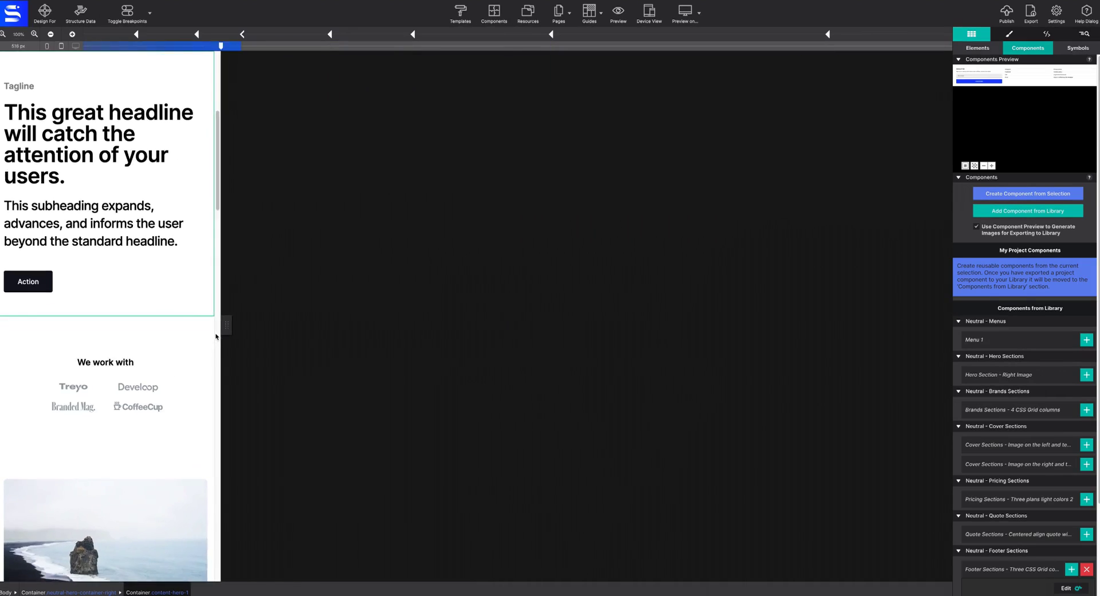
Step: Narrow the canvas to about 710 px to preview a small-screen layout
{"action": "left_click_drag", "start_coordinate": [221, 46], "coordinate": [285, 46]}
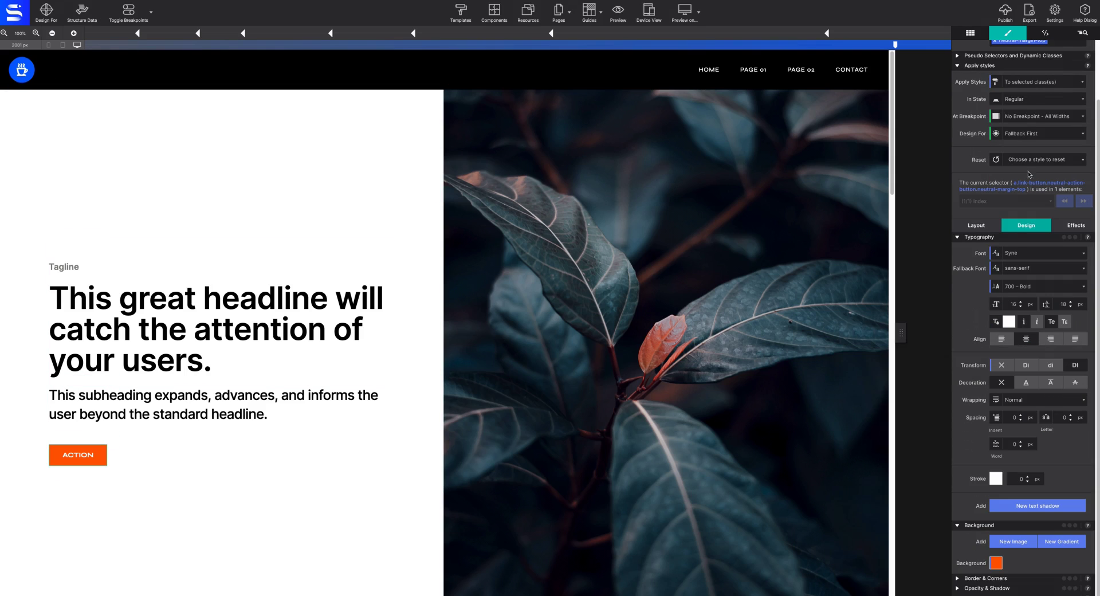
Step: Give the Action button an orange hover background and set tagline and headline to Syne
{"action": "left_click", "coordinate": [995, 562]}
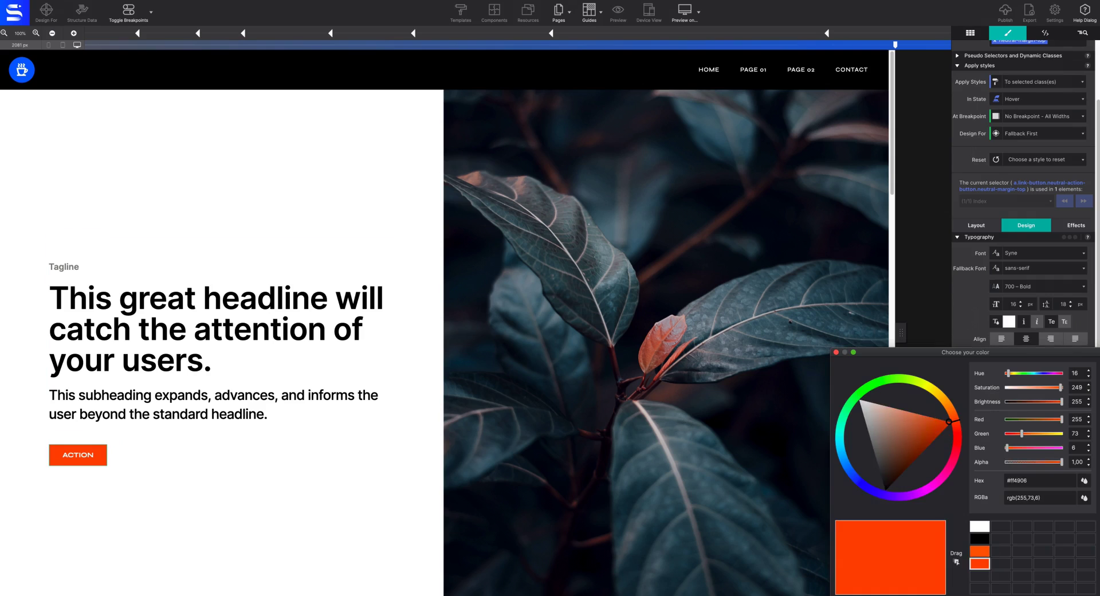
{"action": "left_click", "coordinate": [63, 266]}
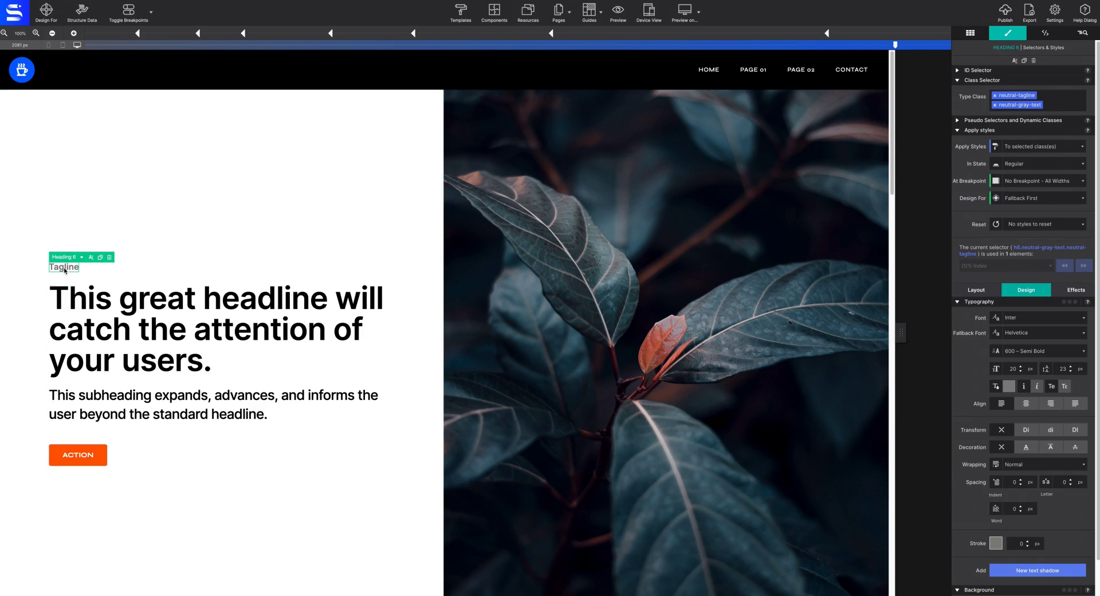
{"action": "left_click", "coordinate": [1039, 318]}
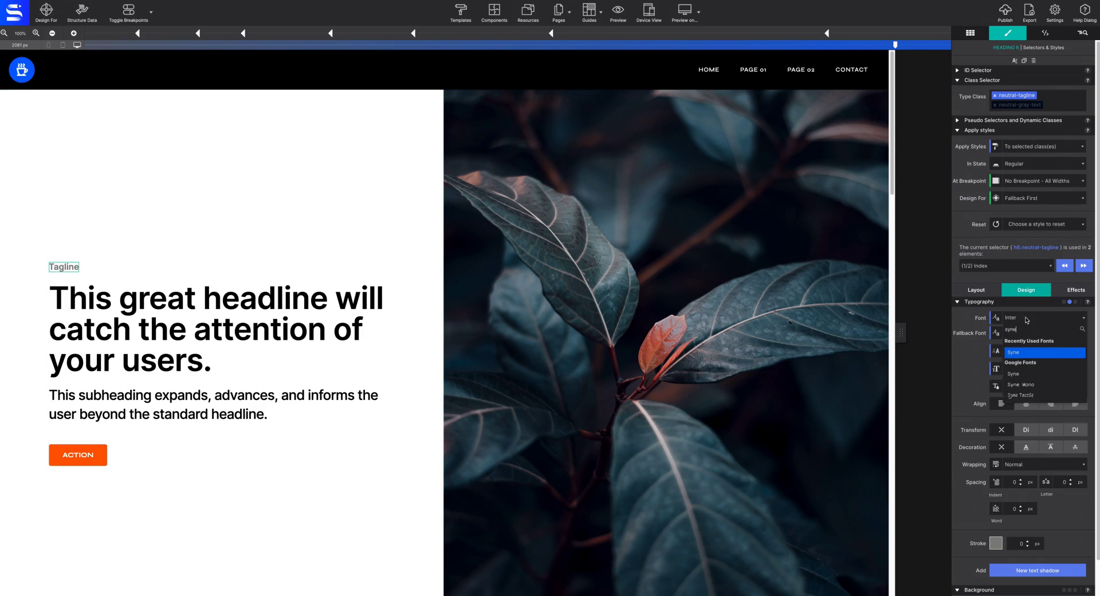
{"action": "left_click", "coordinate": [216, 330]}
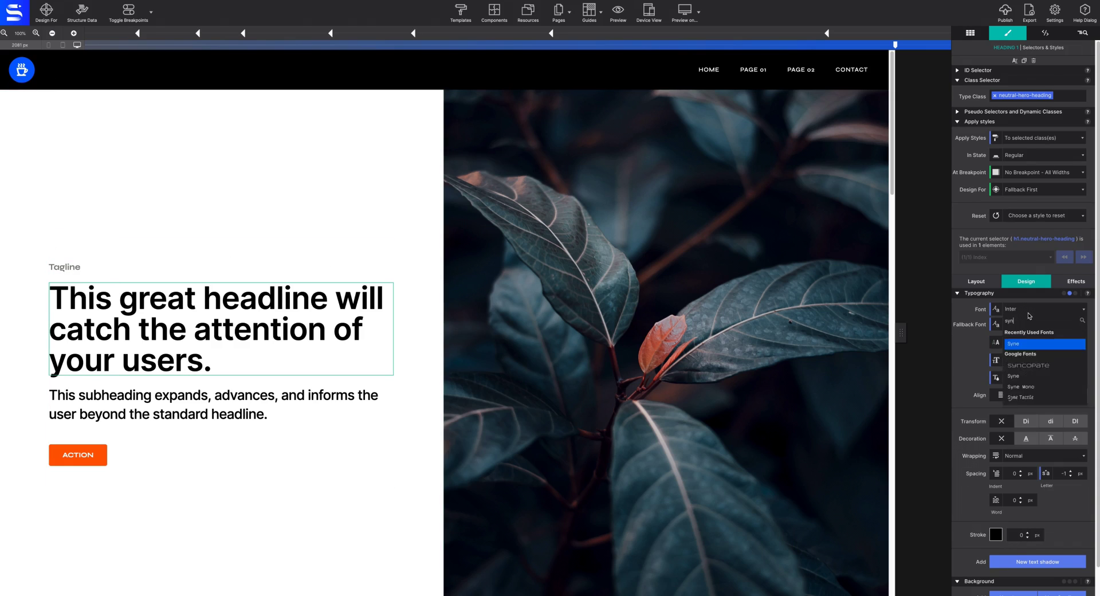
{"action": "left_click", "coordinate": [213, 421]}
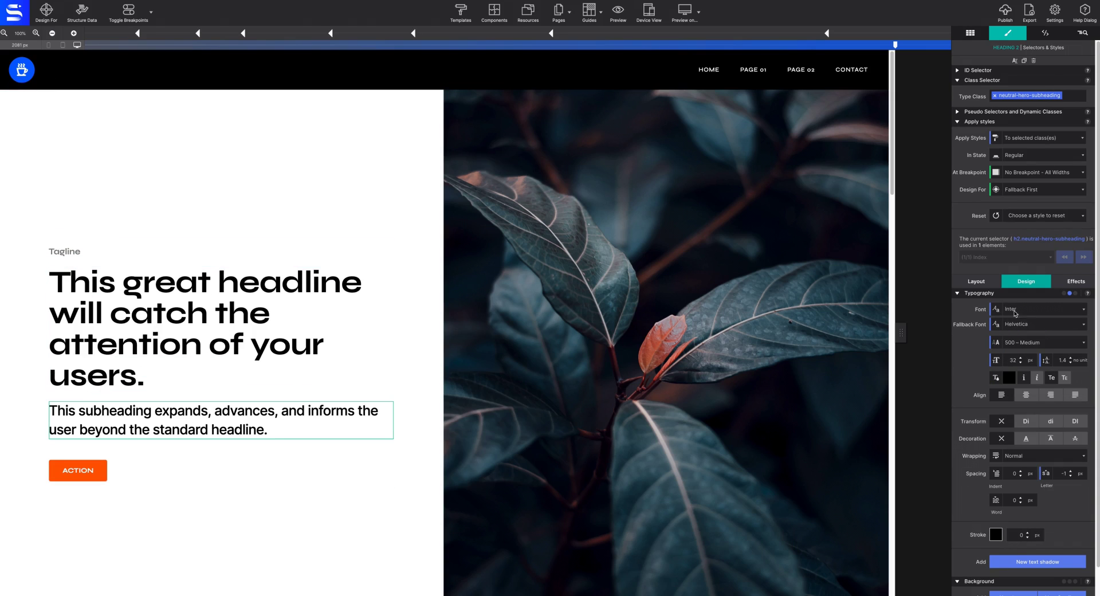
{"action": "left_click", "coordinate": [203, 312]}
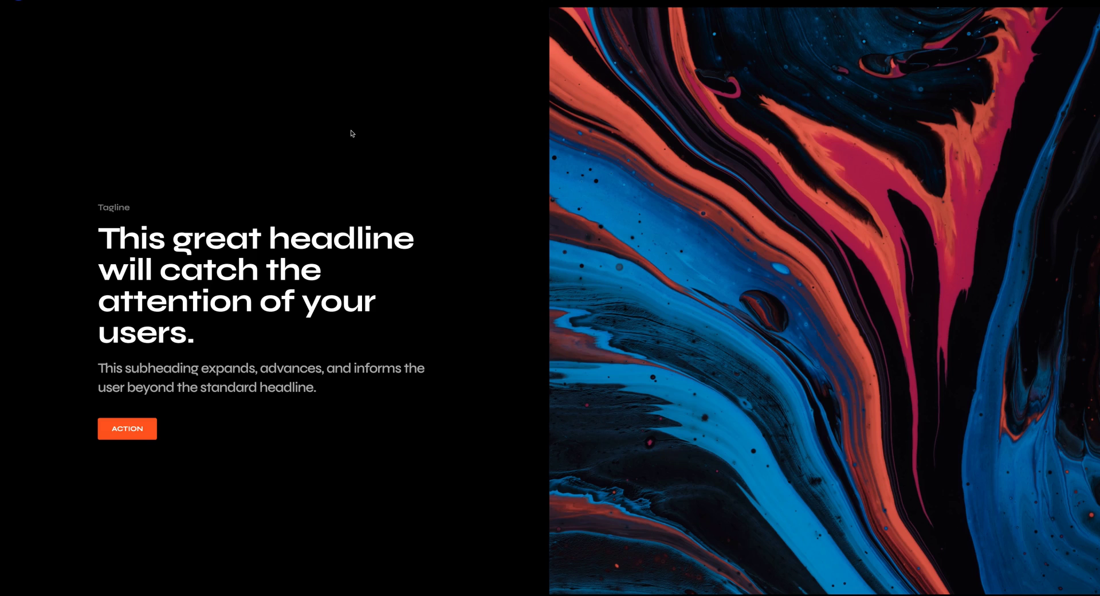
Step: Scroll the preview past cover, pricing, quote and newsletter footer sections
{"action": "scroll", "scroll_direction": "down", "scroll_amount": 3}
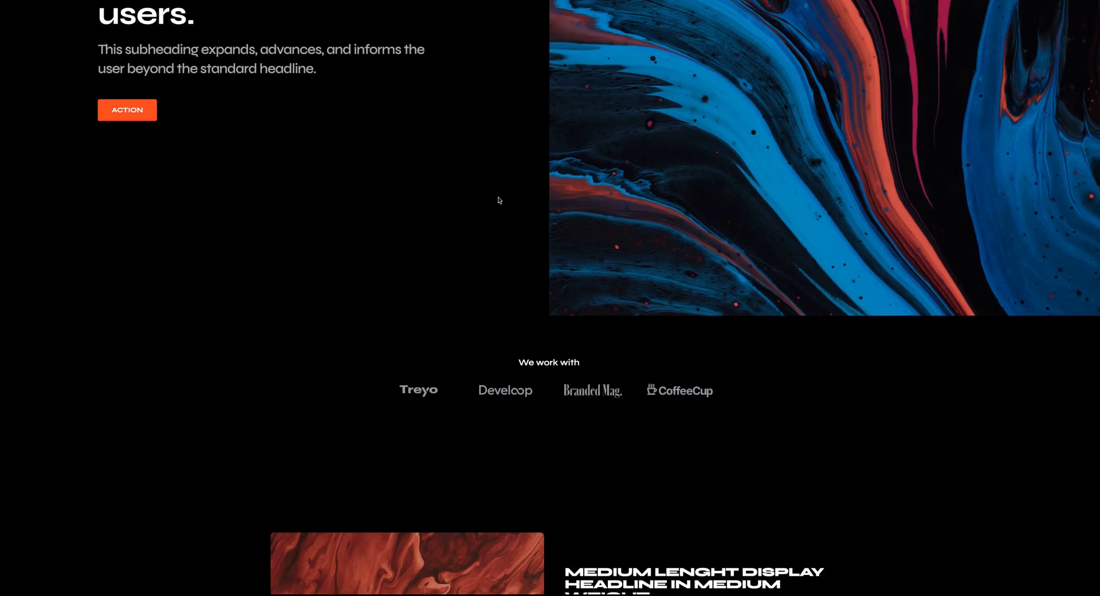
{"action": "scroll", "scroll_direction": "down", "scroll_amount": 3}
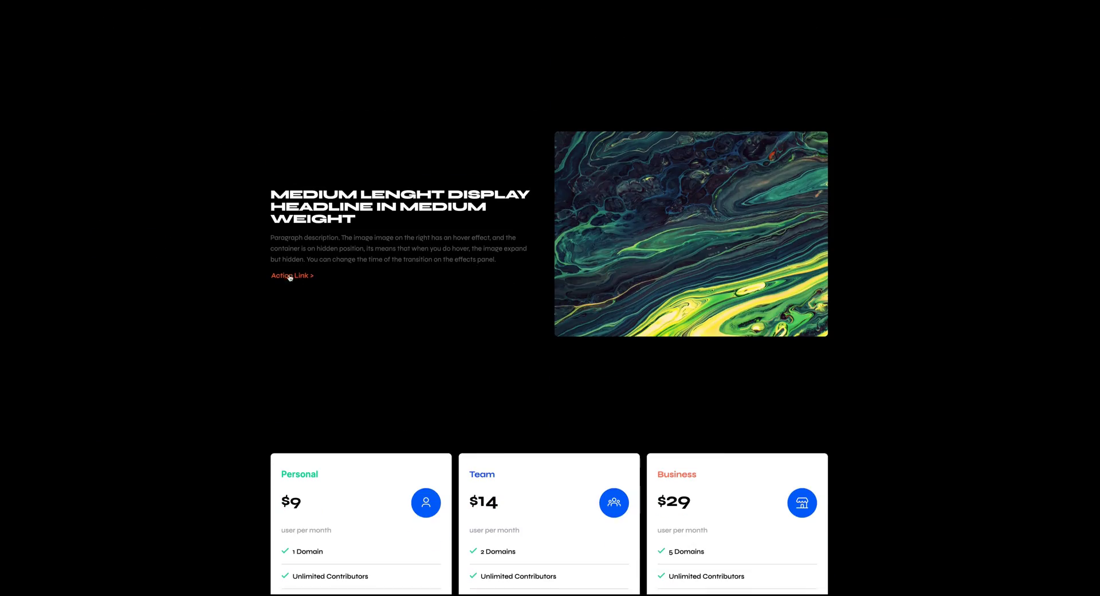
{"action": "scroll", "scroll_direction": "down", "scroll_amount": 3}
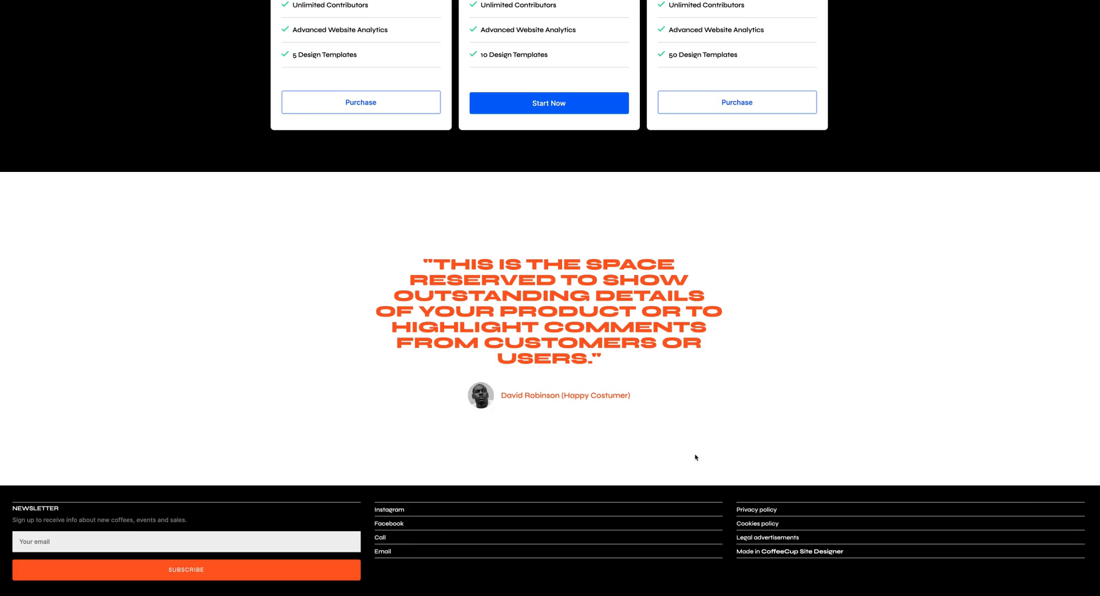